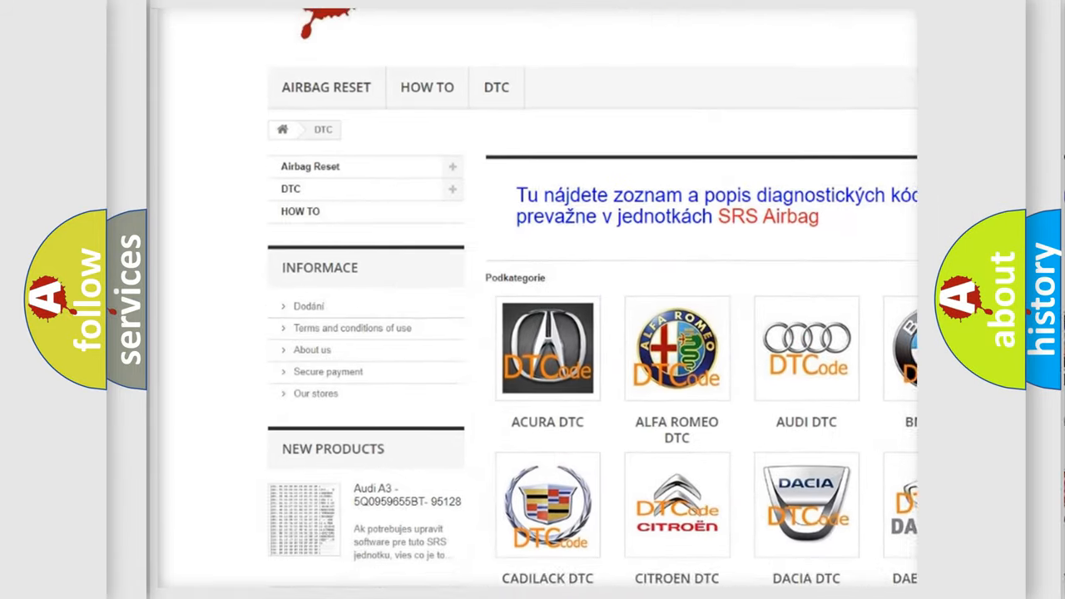
pyautogui.scroll(-3)
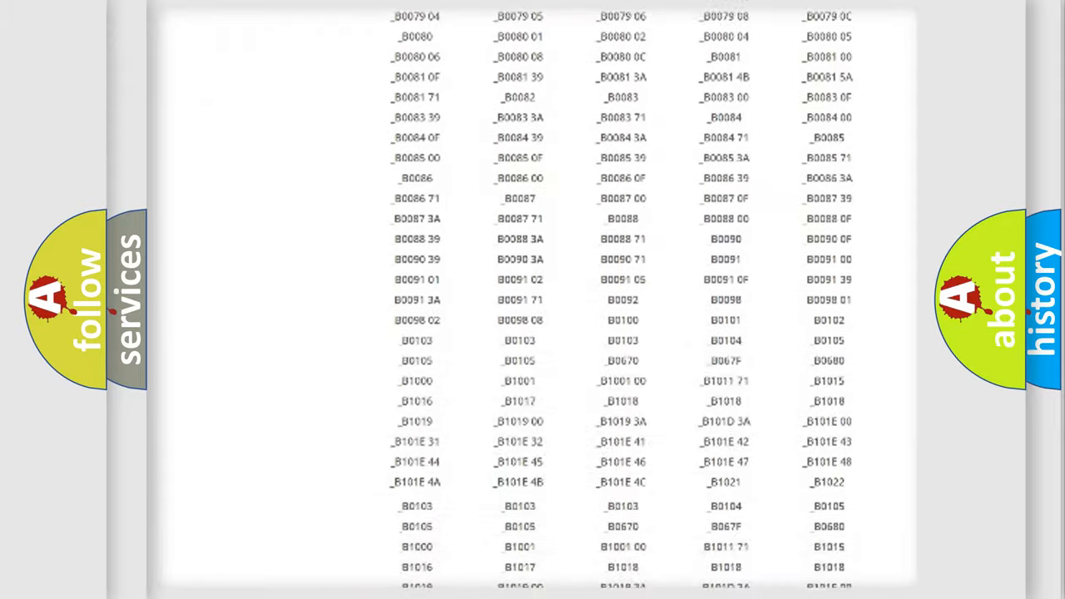
pyautogui.scroll(3)
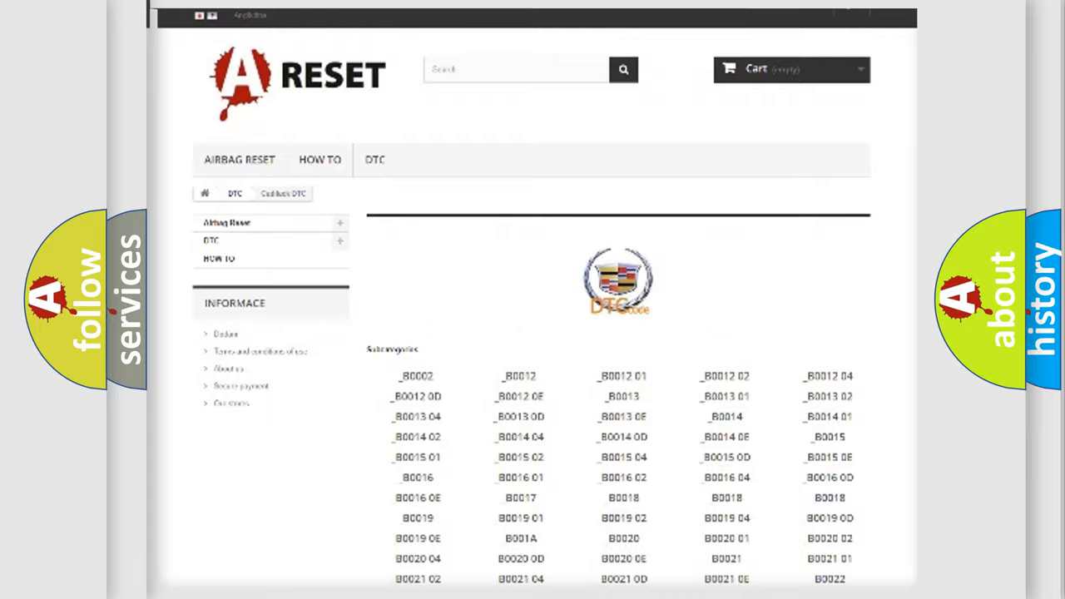